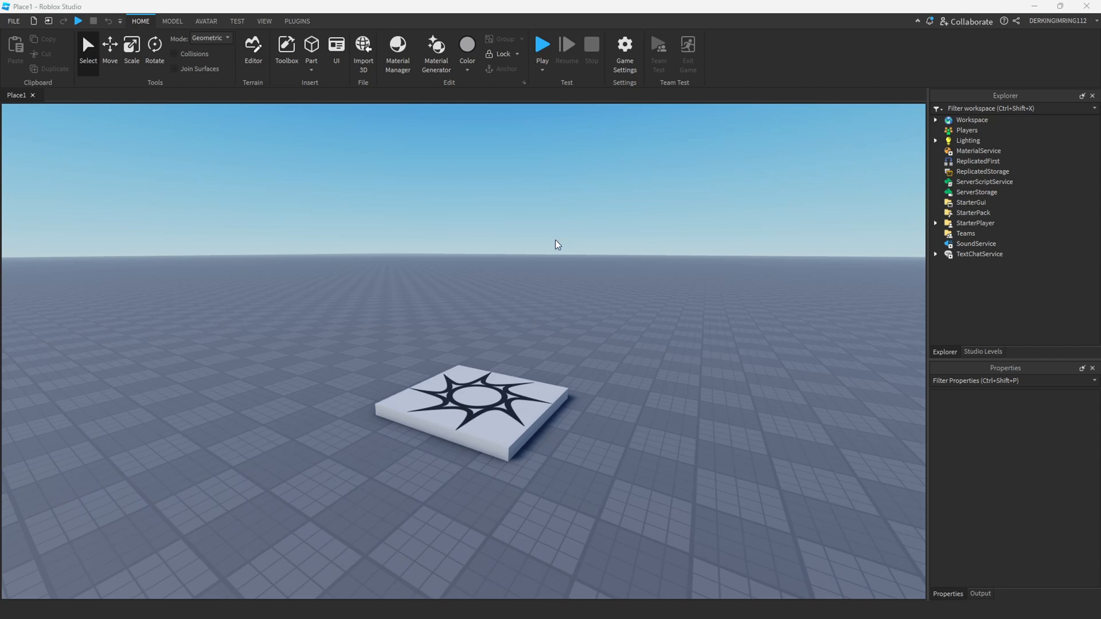
pyautogui.moveTo(619, 240)
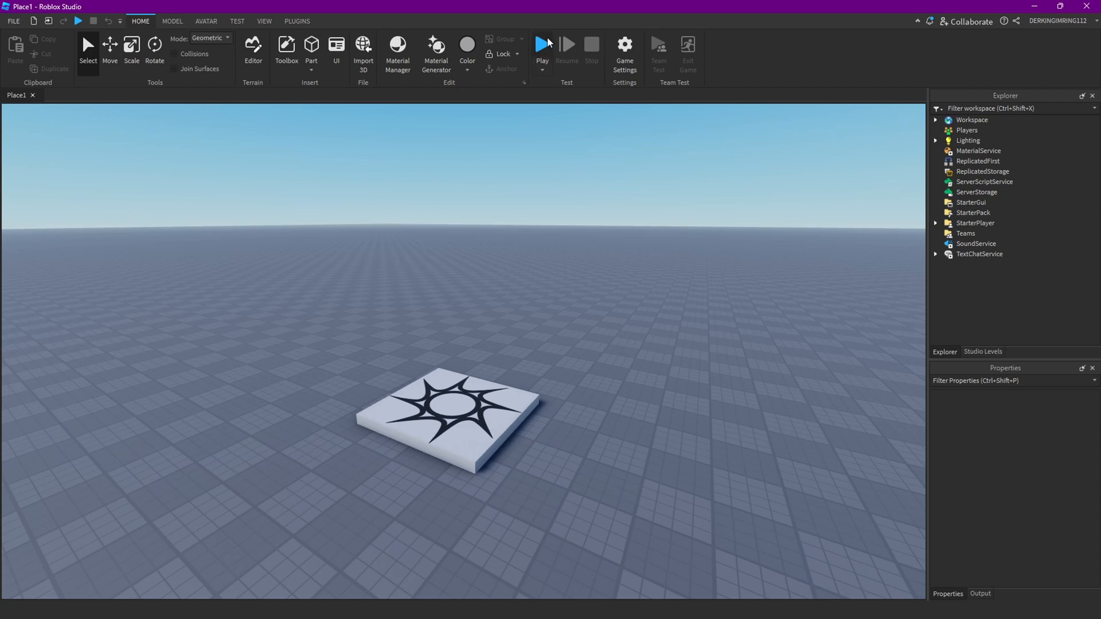
# Step: Playtest the place and check the in-game Maximum Frame Rate setting, then resume
pyautogui.click(542, 46)
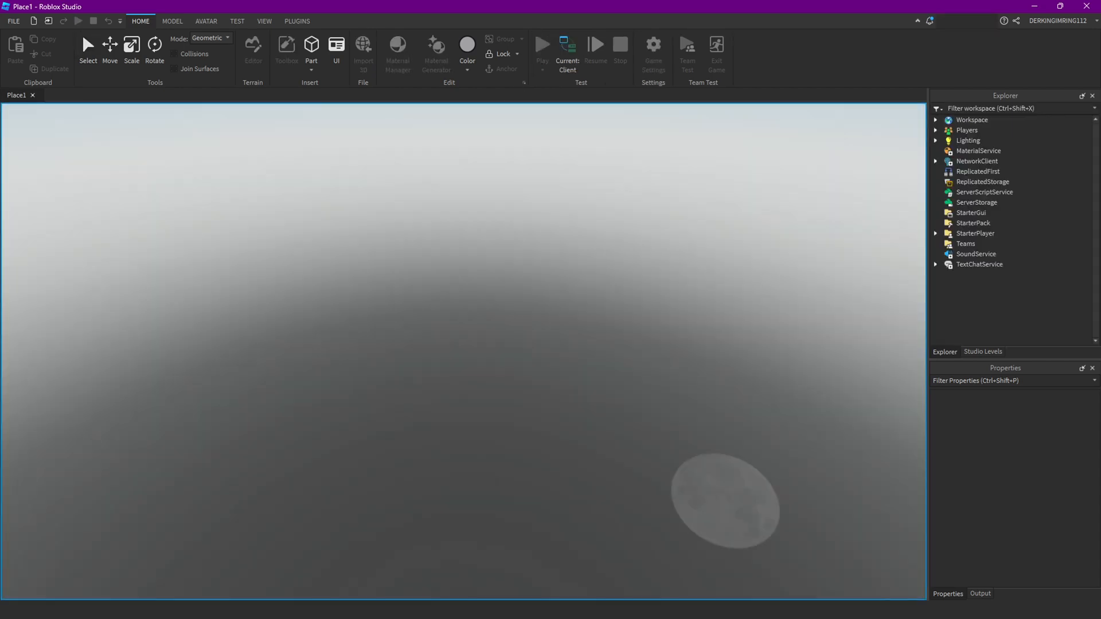
pyautogui.click(541, 44)
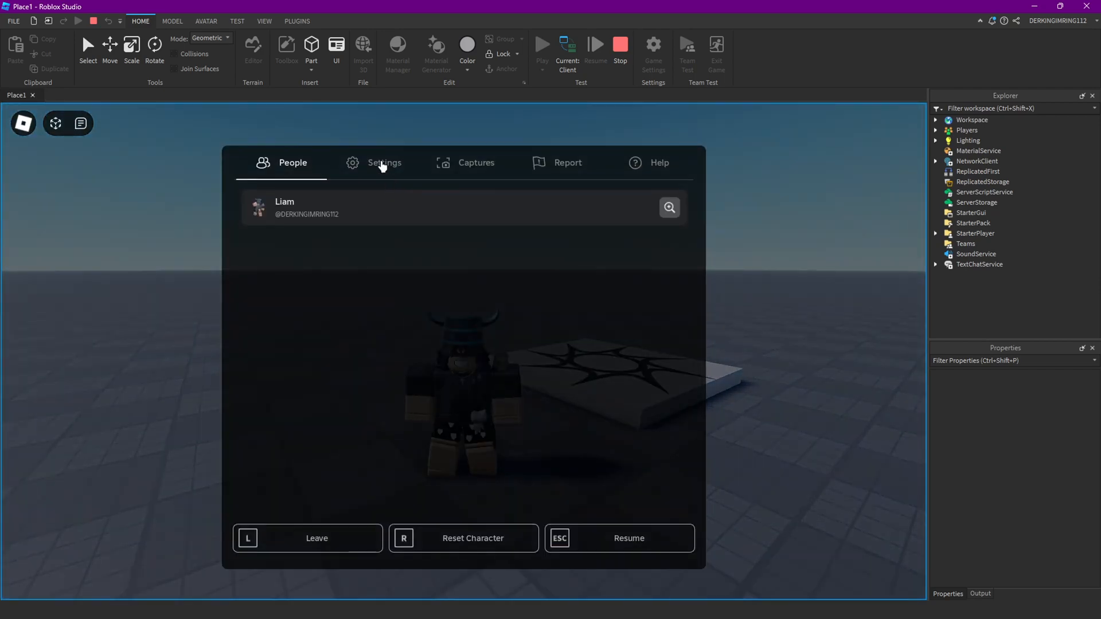
pyautogui.click(384, 162)
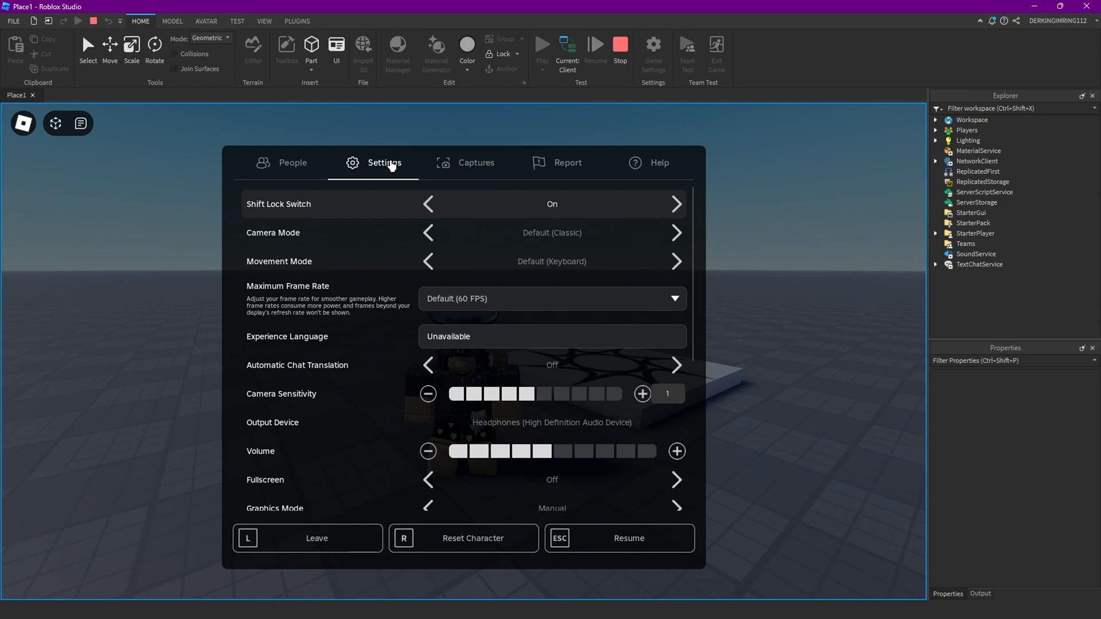
pyautogui.click(552, 298)
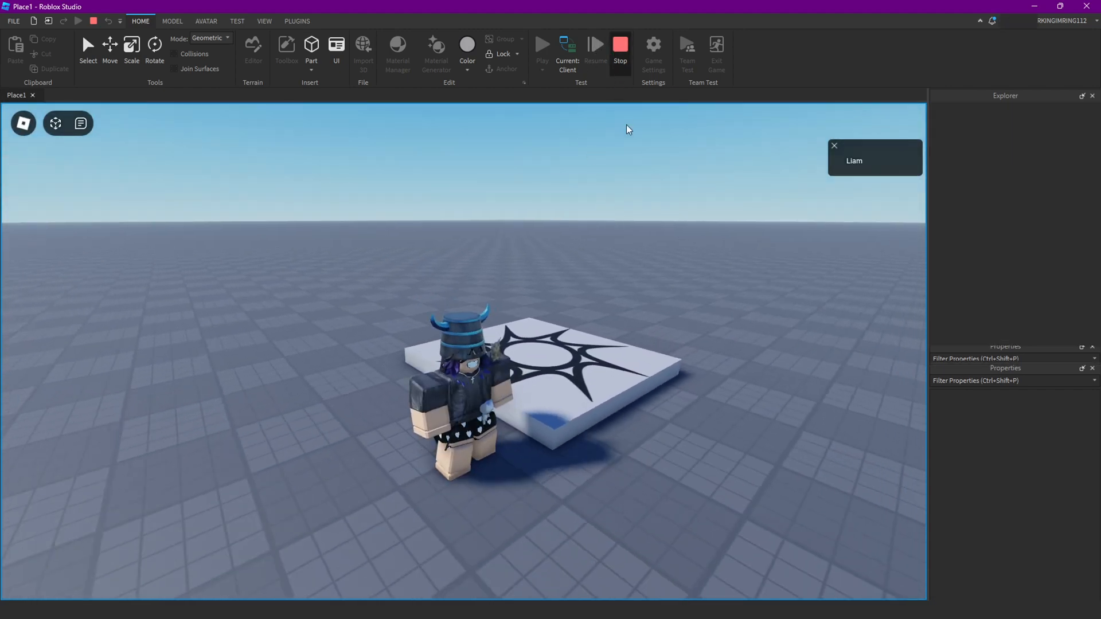
# Step: Stop the running playtest
pyautogui.click(619, 51)
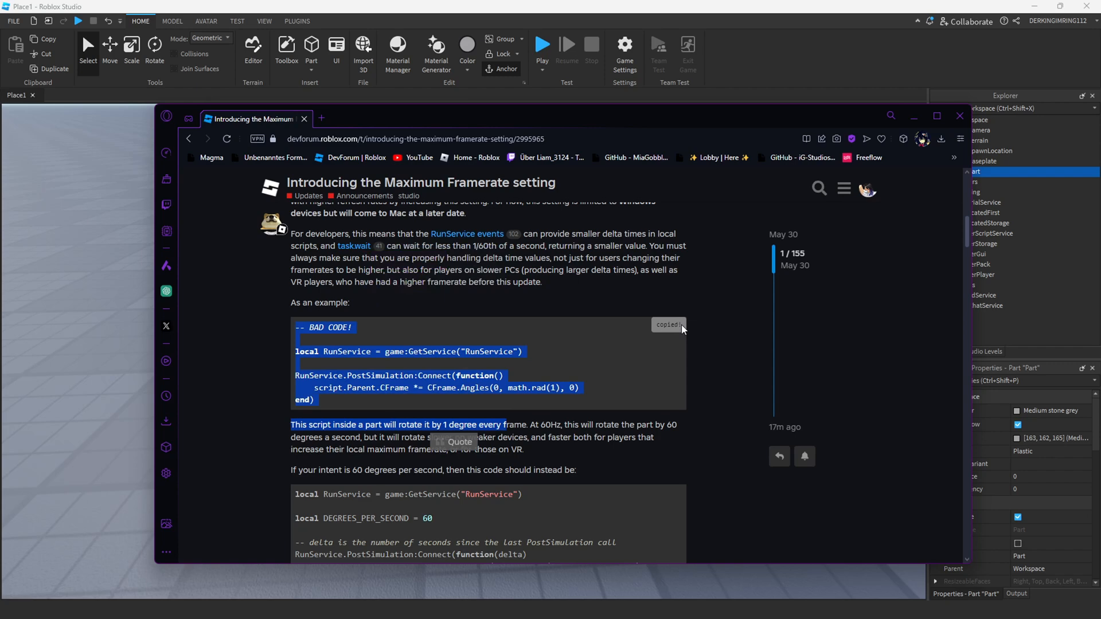
# Step: Insert a Script into the Part, then return to the Place1 3D view
pyautogui.click(957, 116)
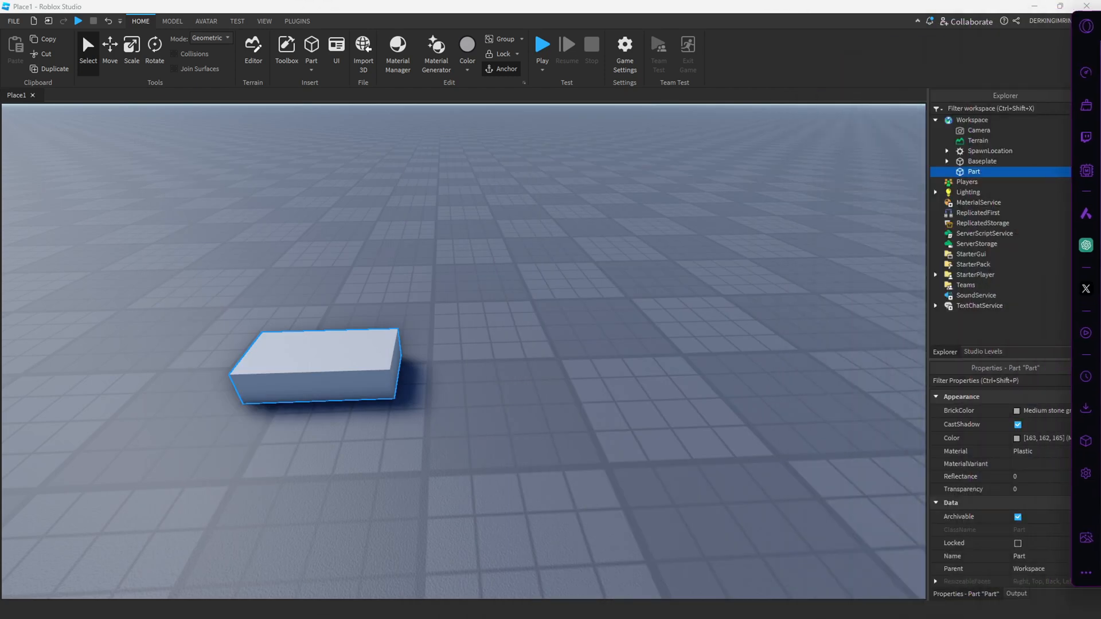
pyautogui.click(986, 172)
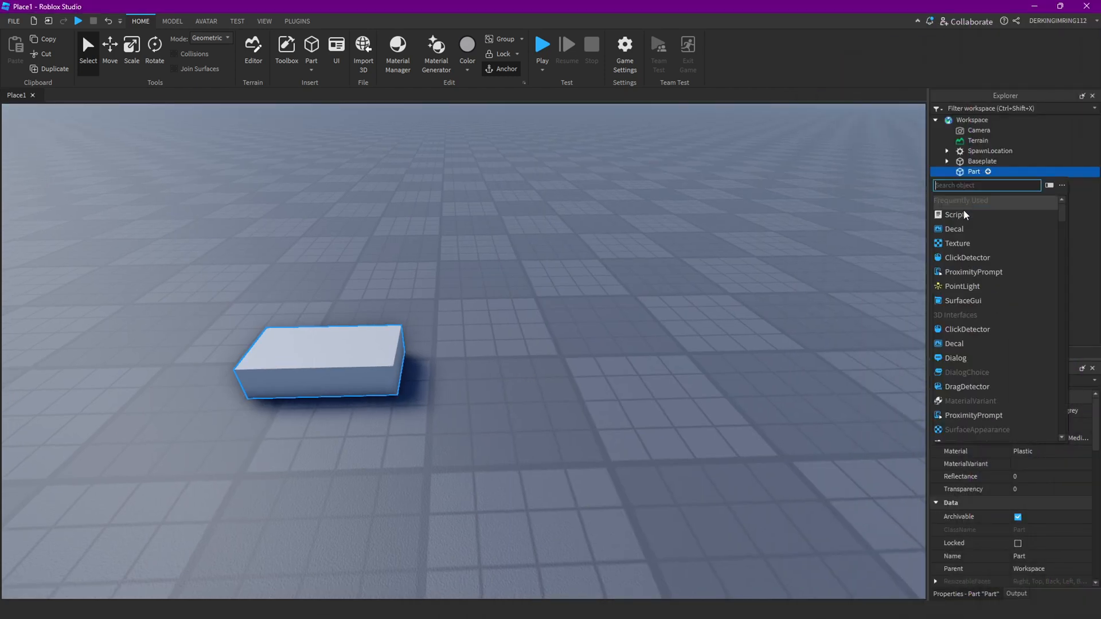
pyautogui.click(955, 214)
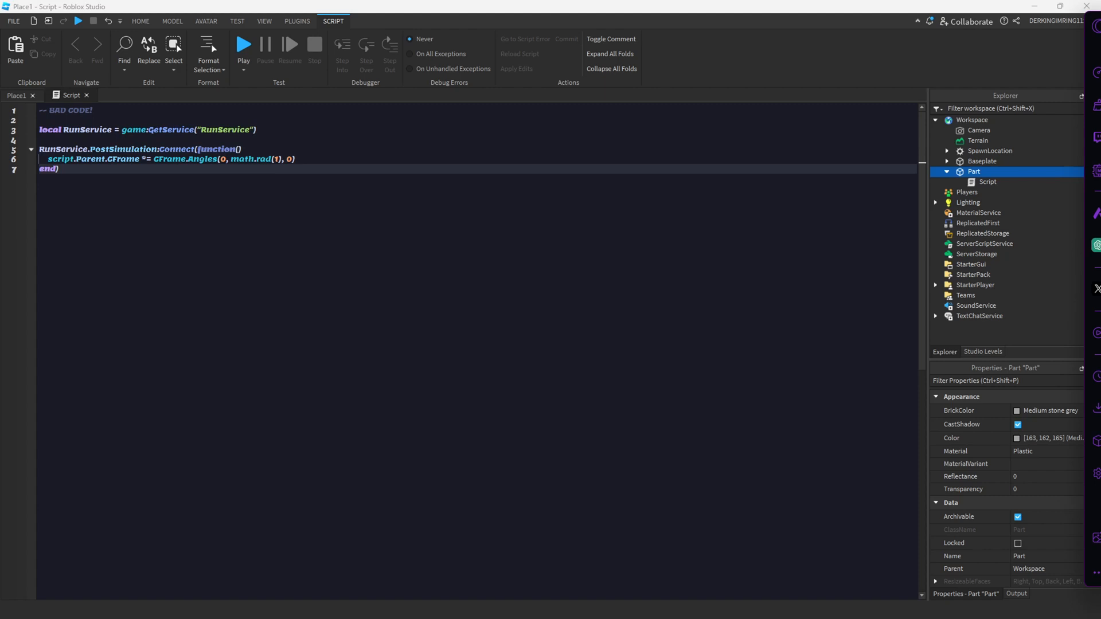
pyautogui.click(119, 119)
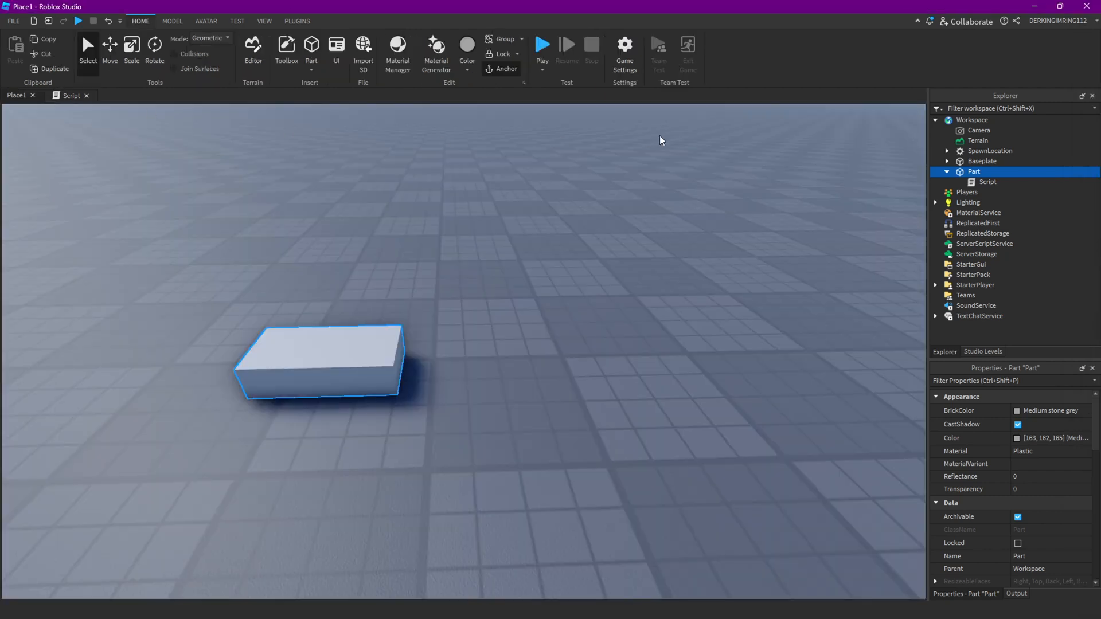
# Step: Start a playtest with the new Script and dismiss the Studio Levels popup
pyautogui.click(541, 44)
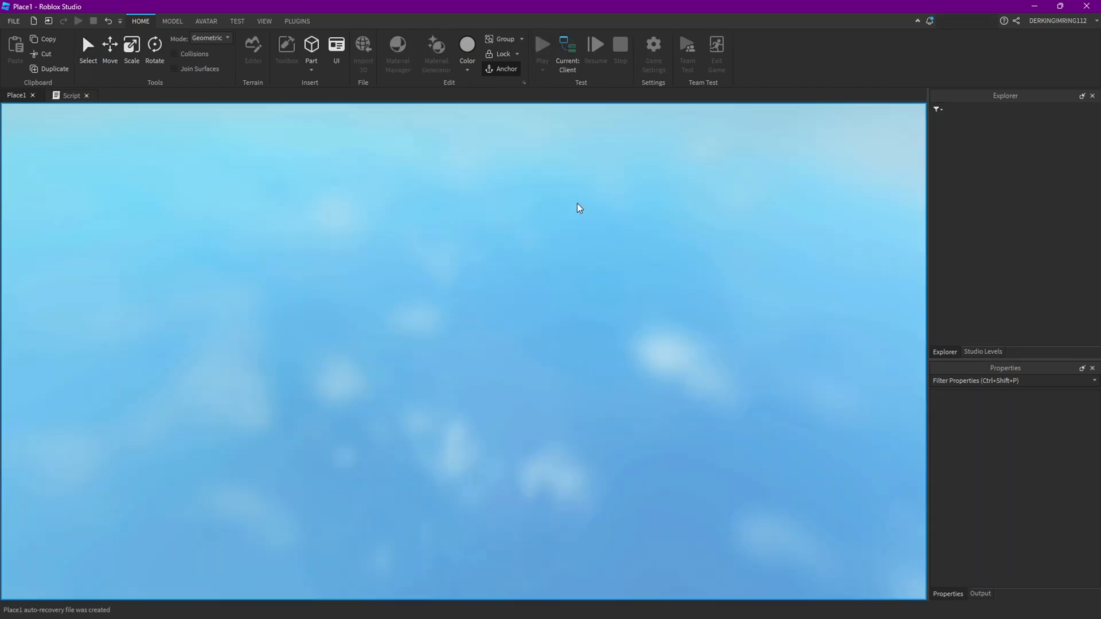
pyautogui.click(541, 44)
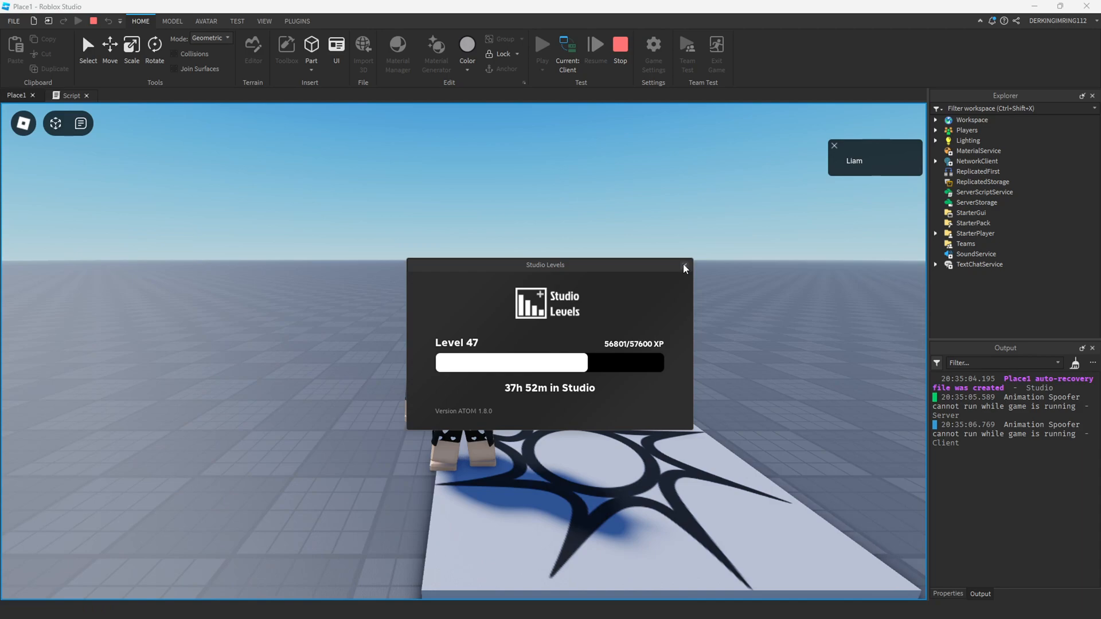
pyautogui.click(683, 268)
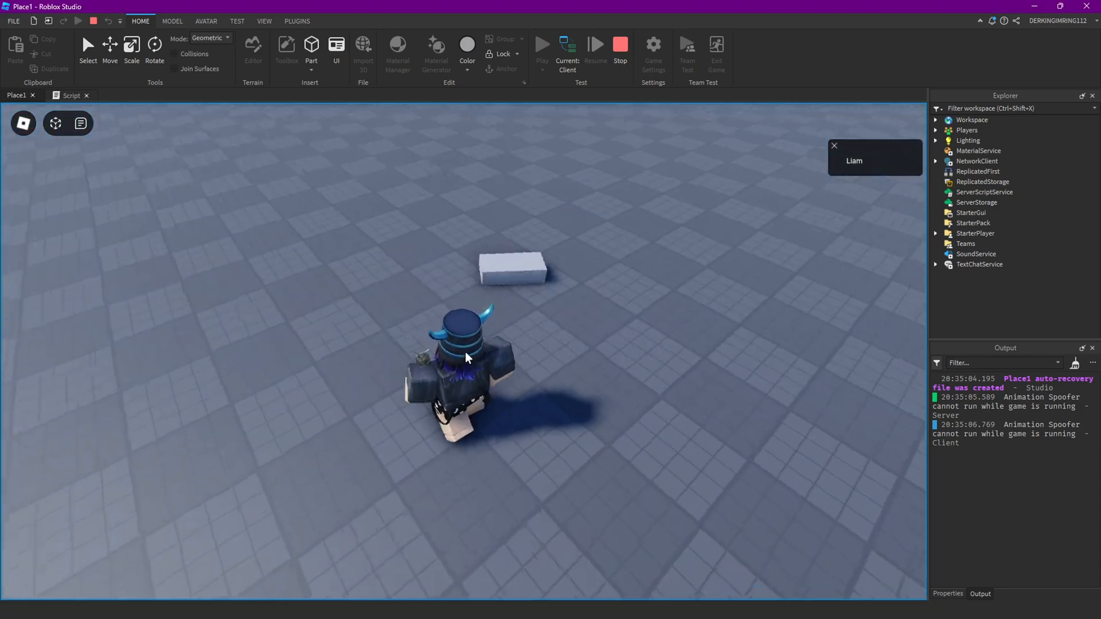
pyautogui.press('Escape')
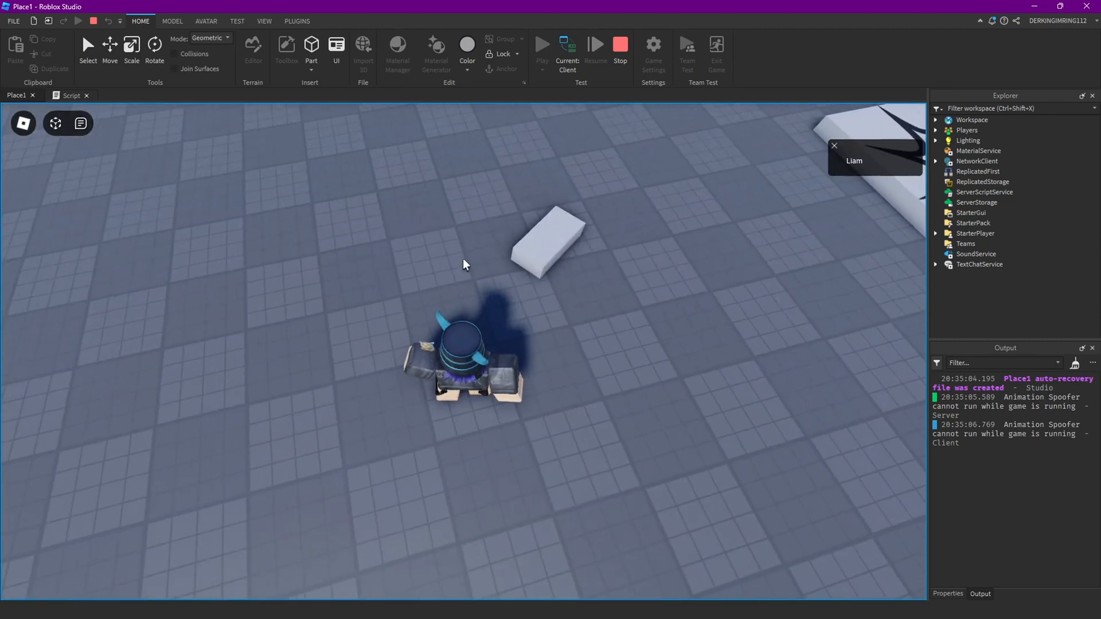
# Step: Cap the in-game Maximum Frame Rate at 60 FPS, then at 144 FPS
pyautogui.press('Escape')
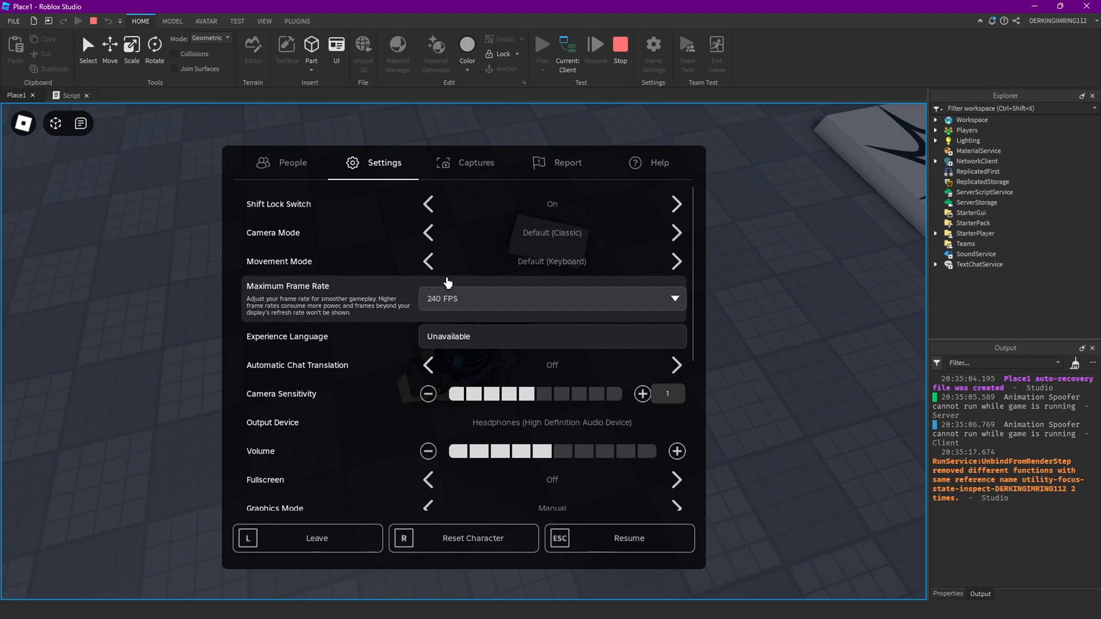
pyautogui.click(551, 299)
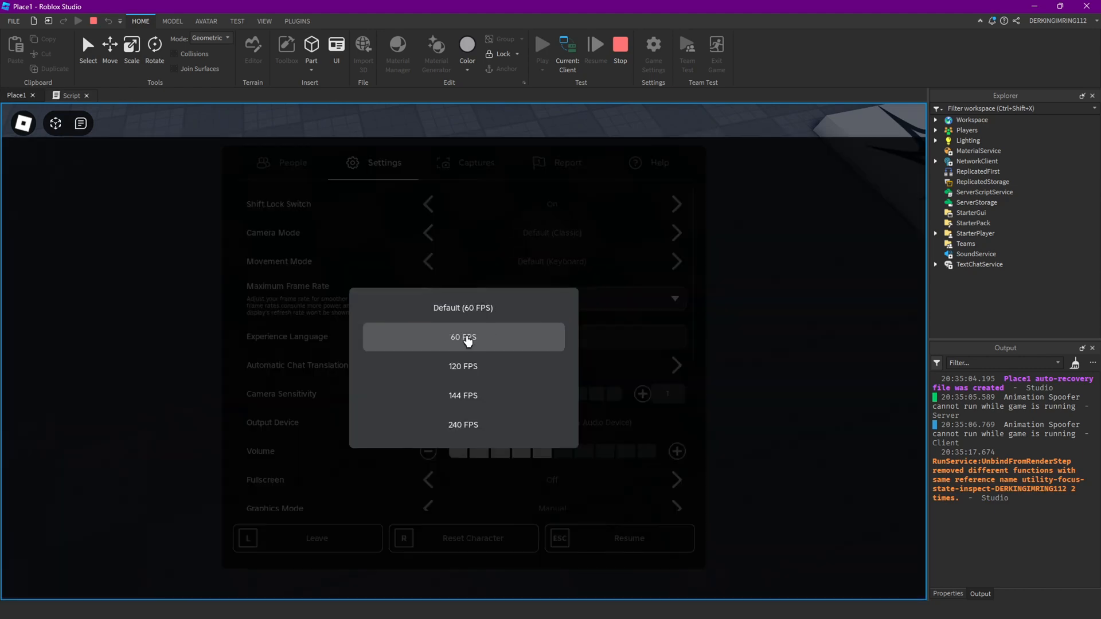
pyautogui.click(463, 337)
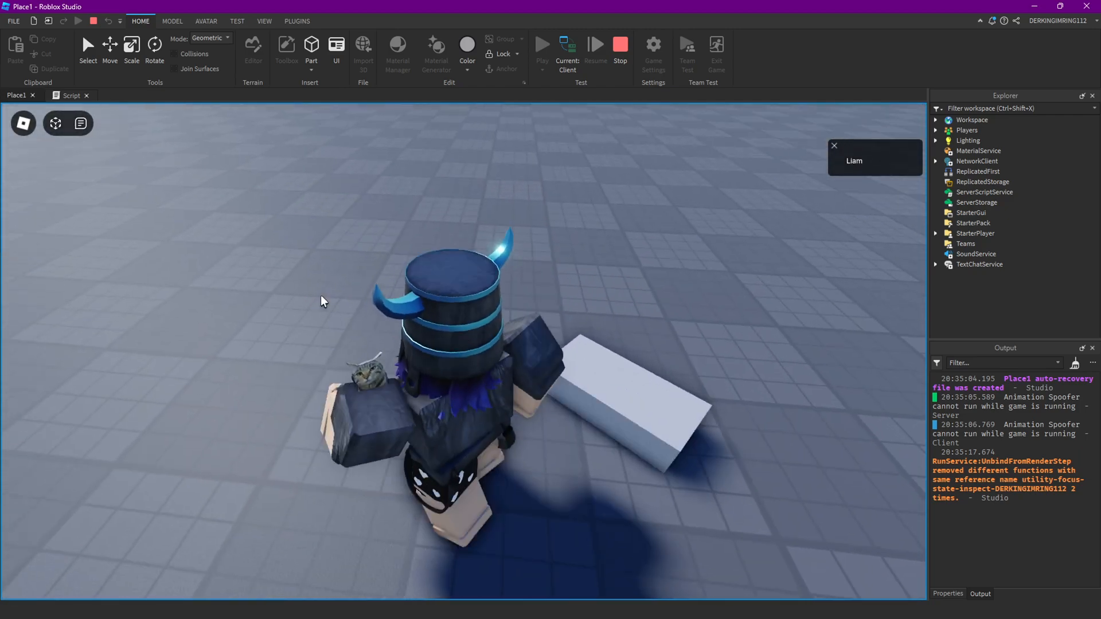
pyautogui.press('Escape')
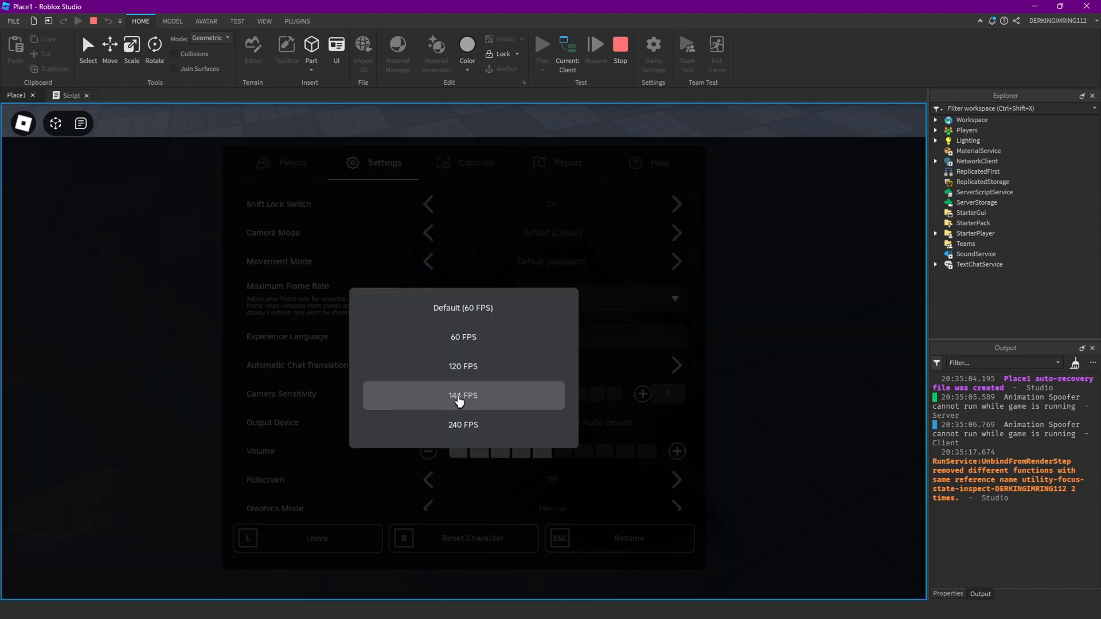
pyautogui.click(463, 395)
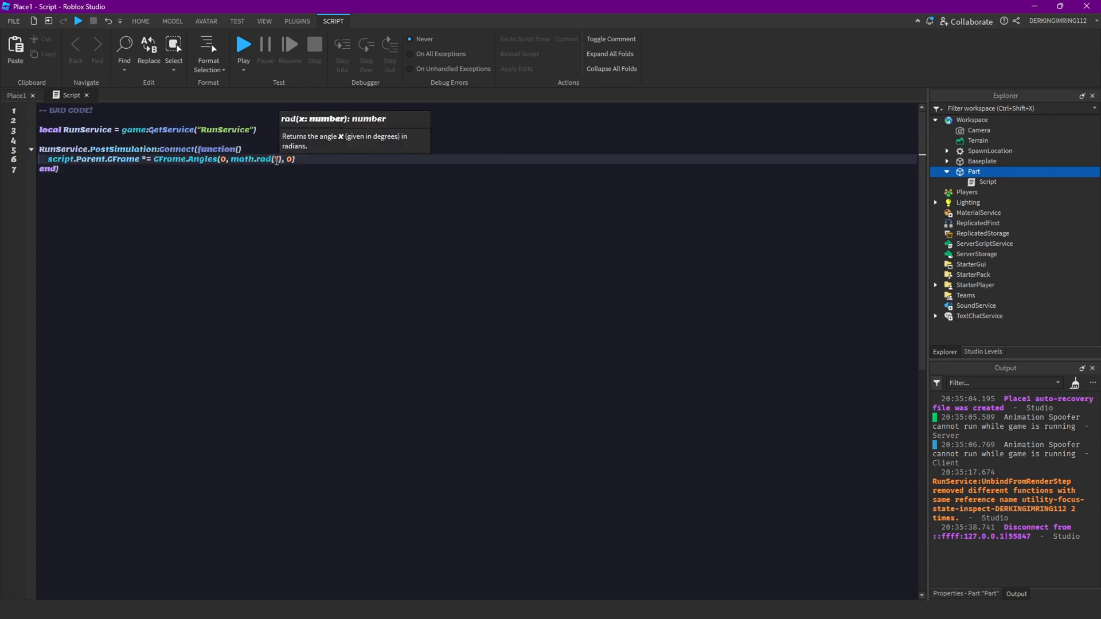
# Step: Clear the Part's Script so the editor is empty
pyautogui.write('1')
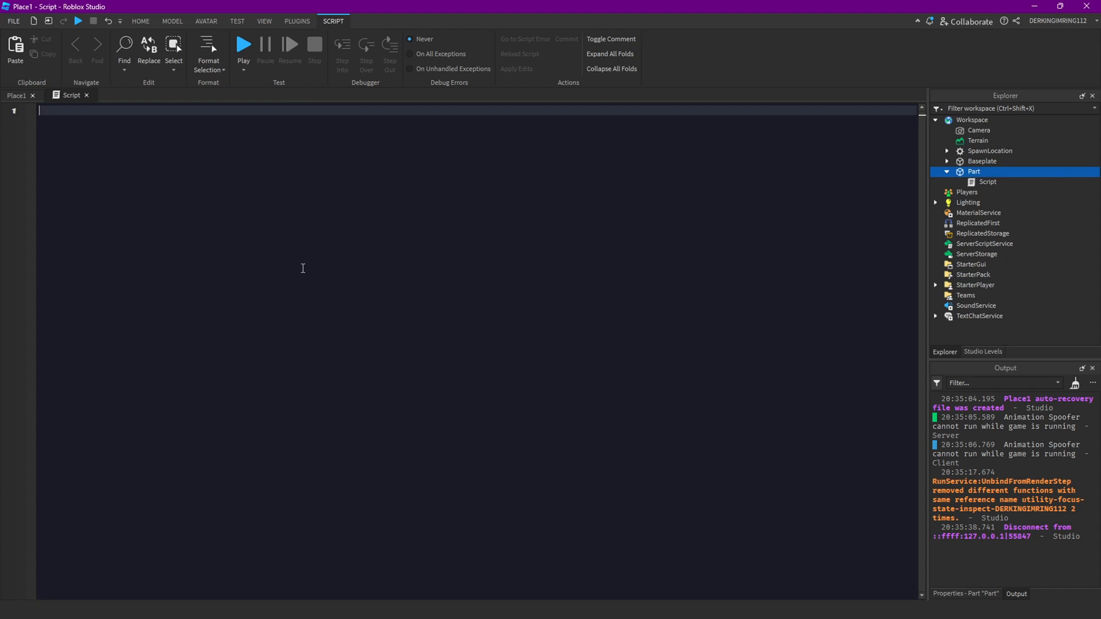
pyautogui.click(39, 111)
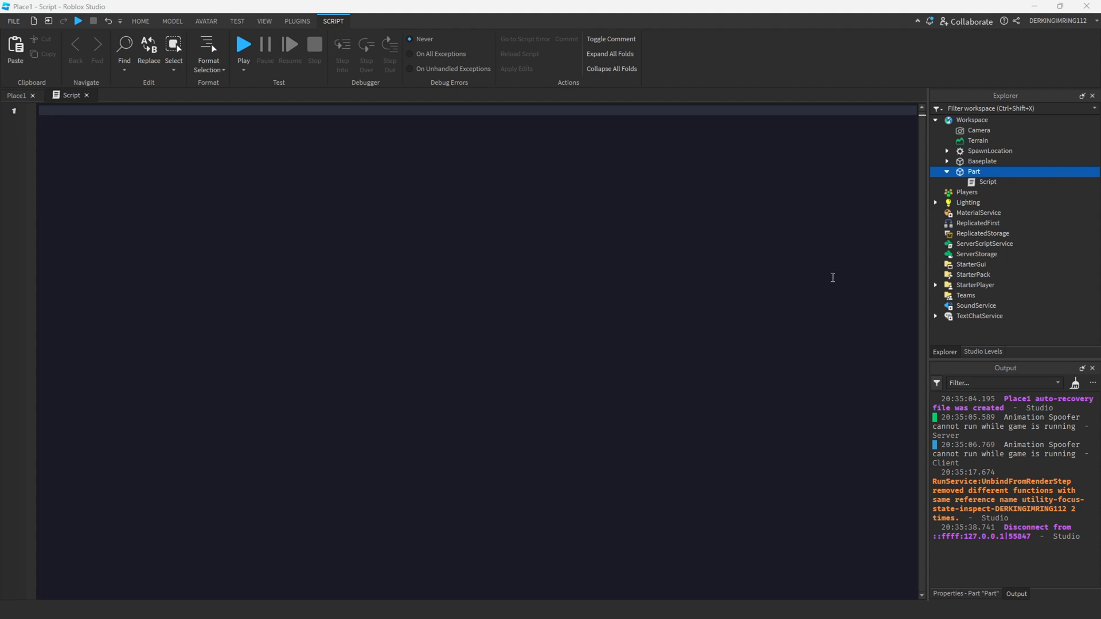
pyautogui.moveTo(536, 244)
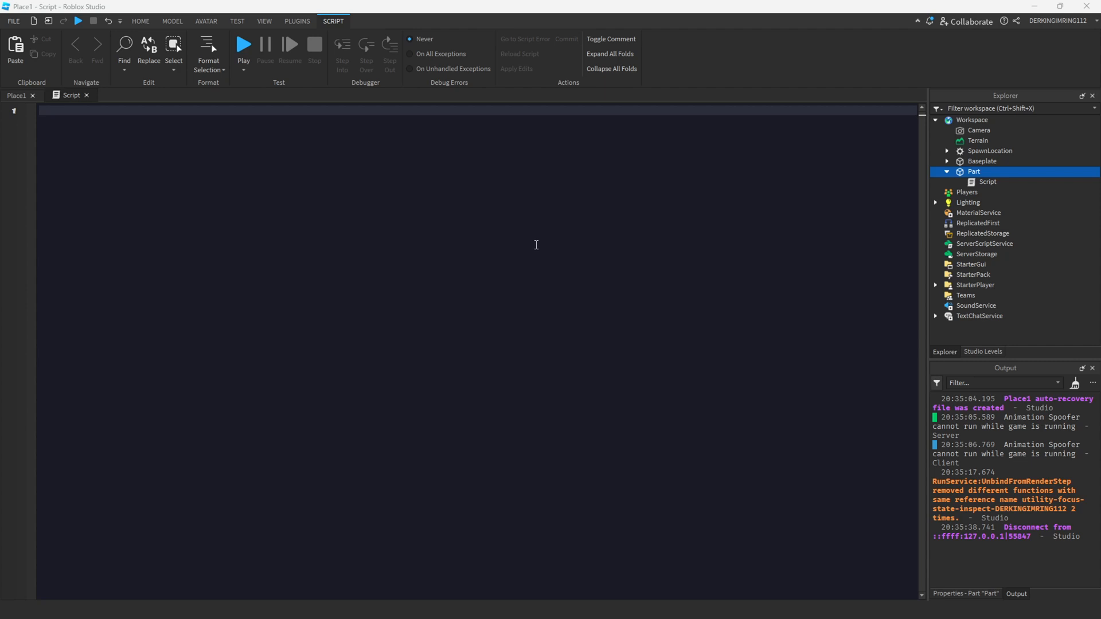
pyautogui.moveTo(522, 253)
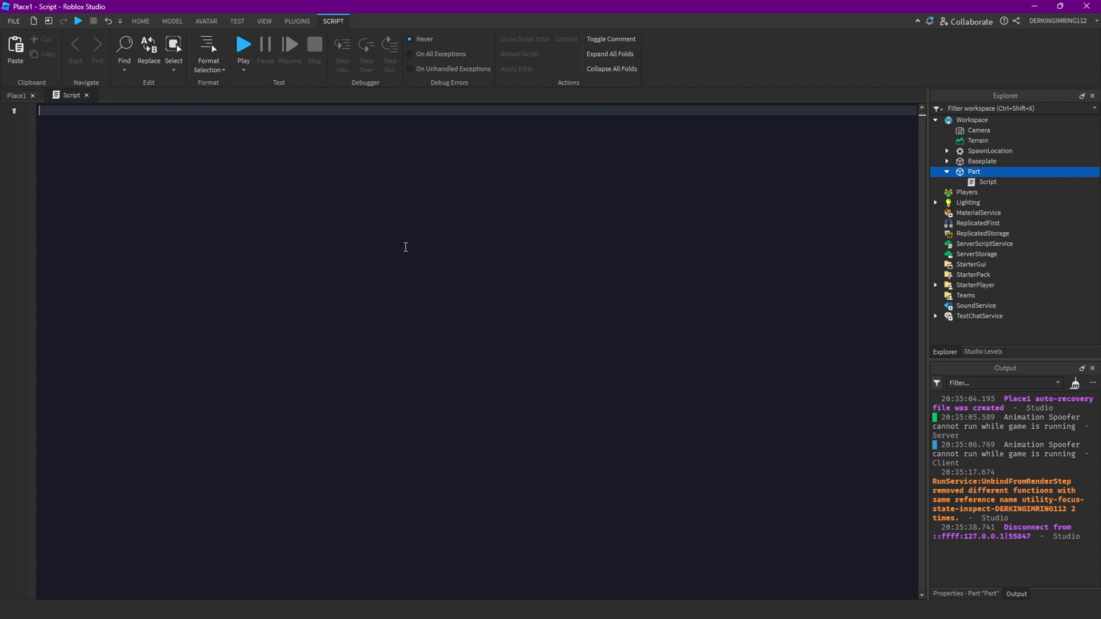
pyautogui.moveTo(394, 225)
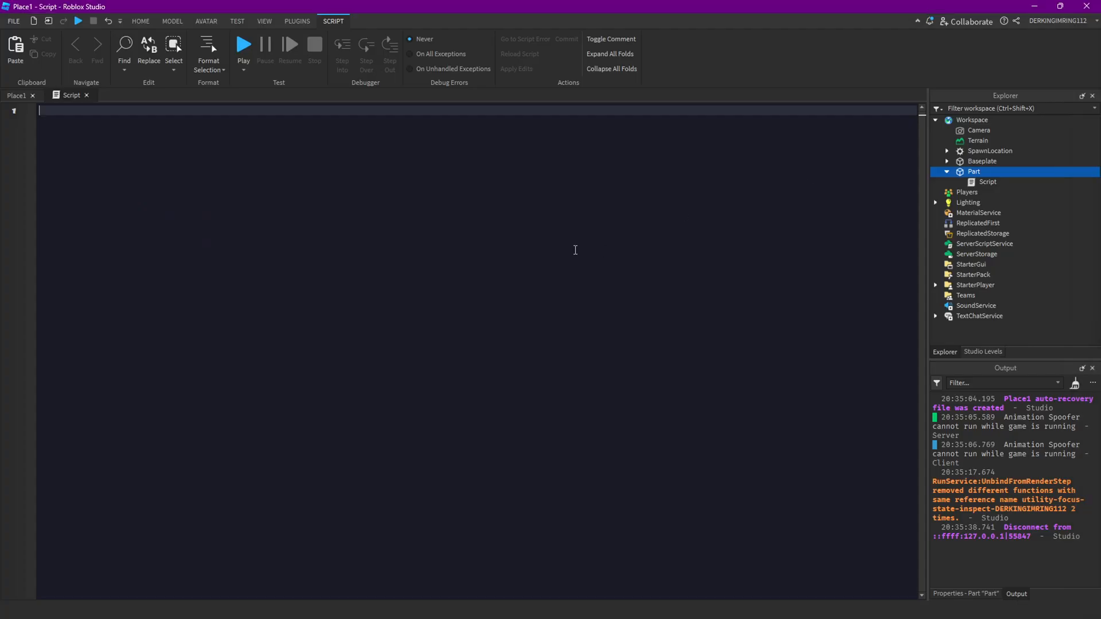
pyautogui.moveTo(480, 262)
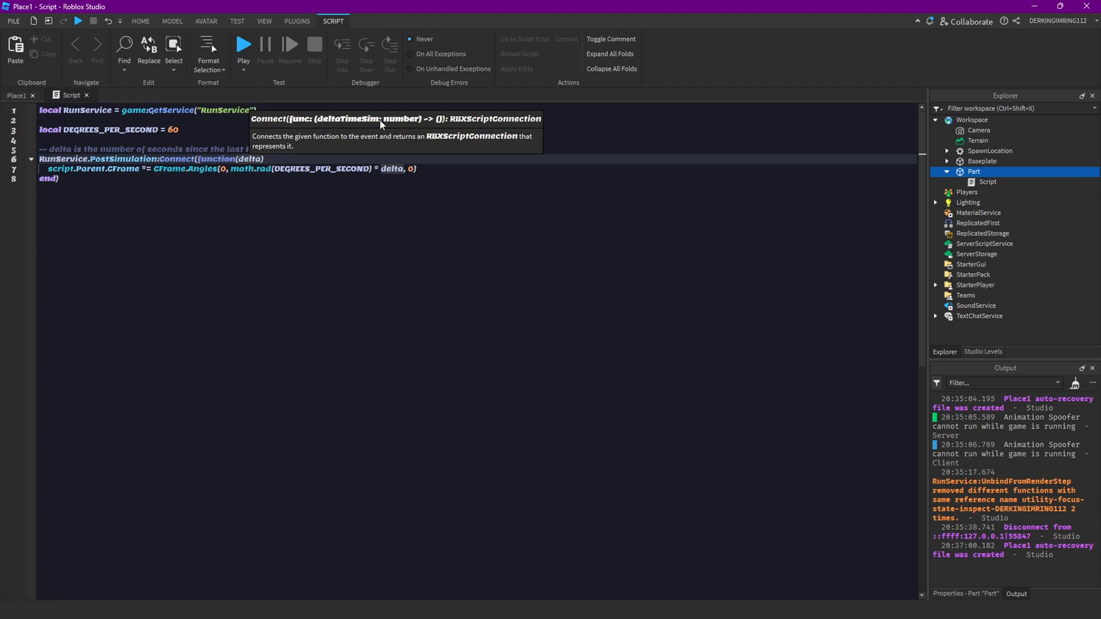
pyautogui.moveTo(404, 124)
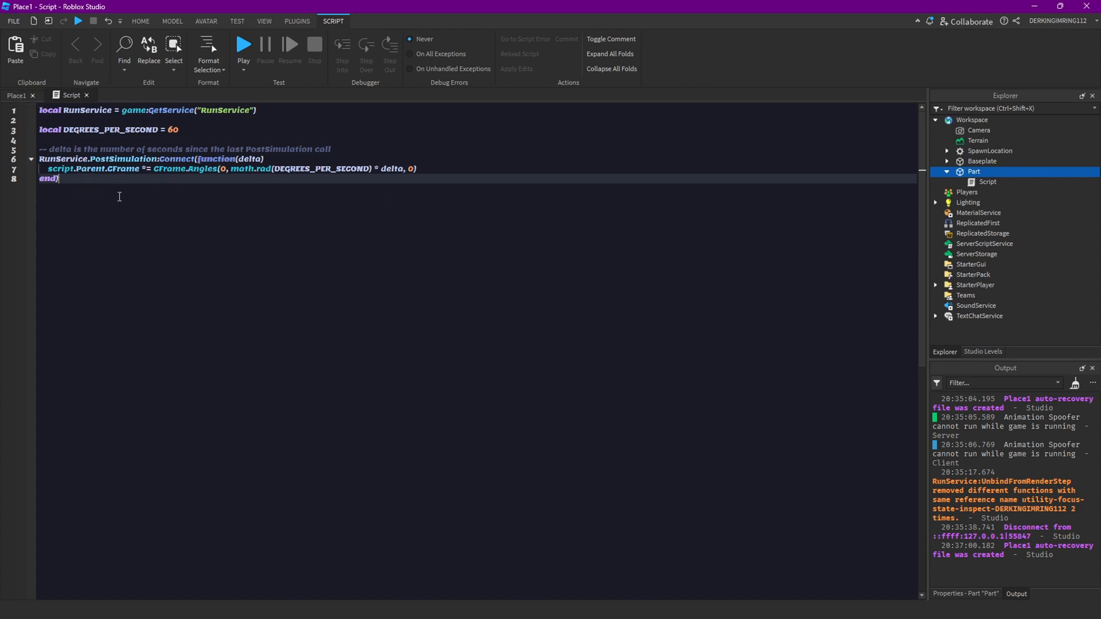
# Step: Return to the Place1 3D view after writing the delta-scaled rotation code
pyautogui.click(140, 21)
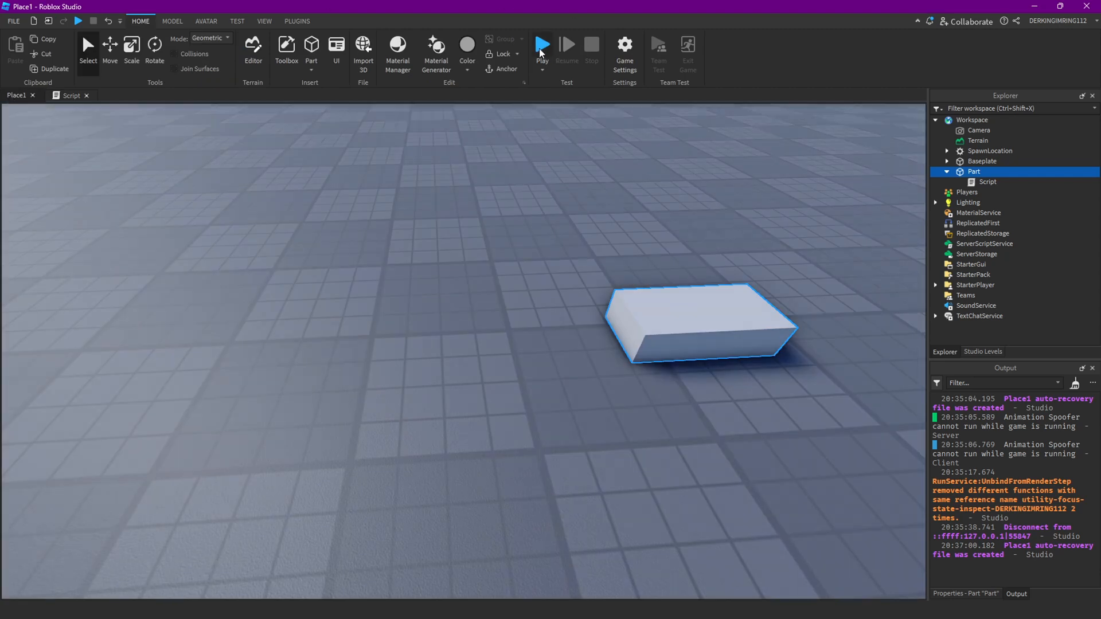
# Step: Playtest the spinning Part with Maximum Frame Rate capped at 240 FPS, then stop
pyautogui.click(541, 49)
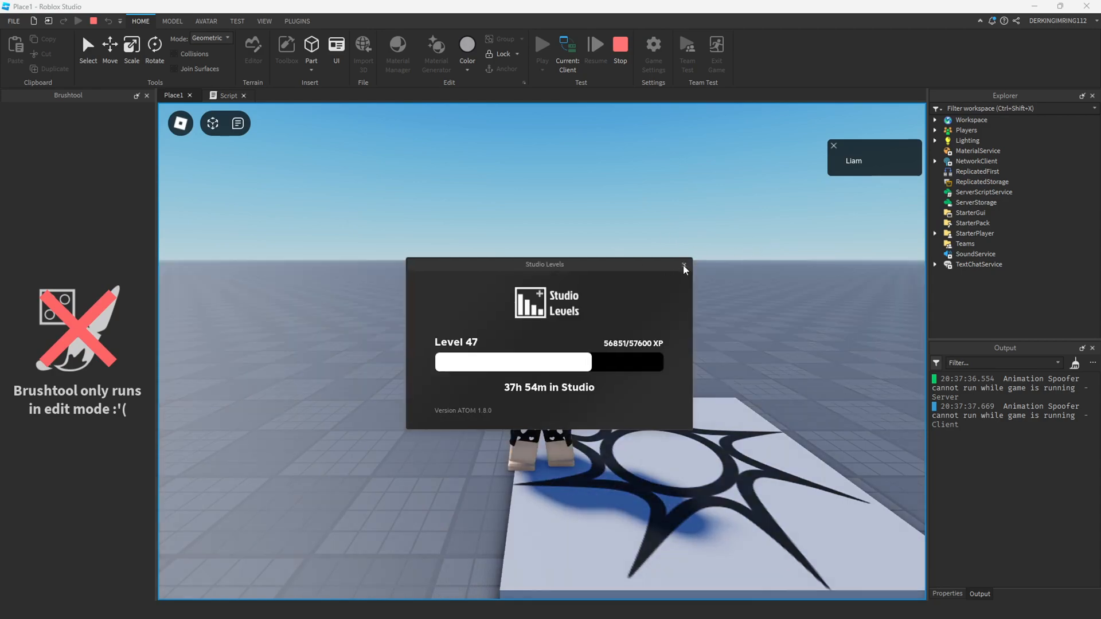
pyautogui.click(682, 266)
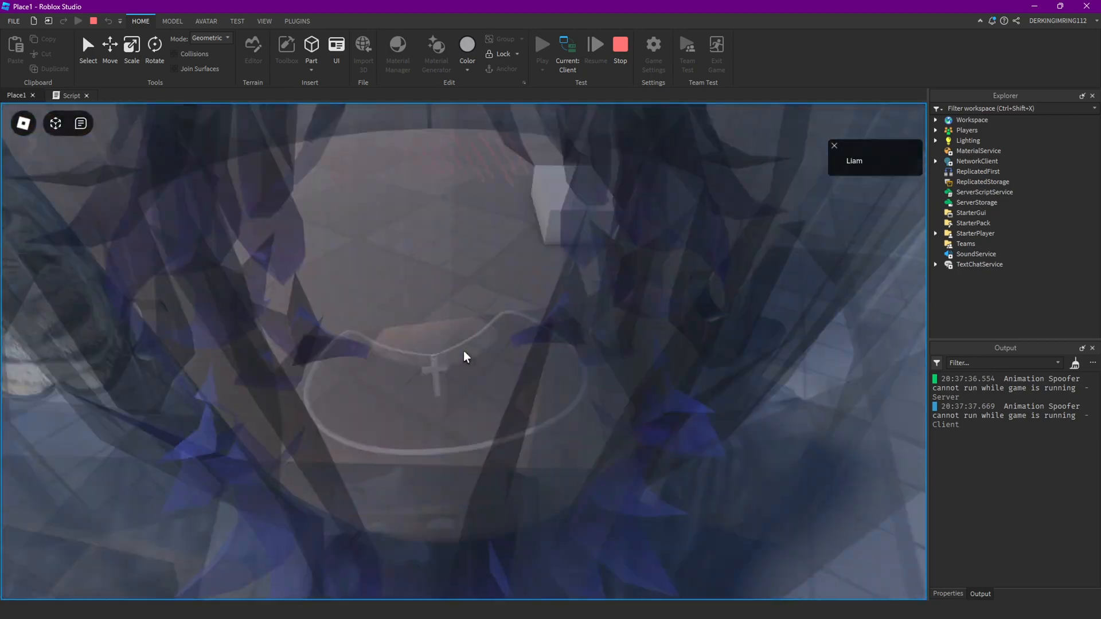
pyautogui.press('Escape')
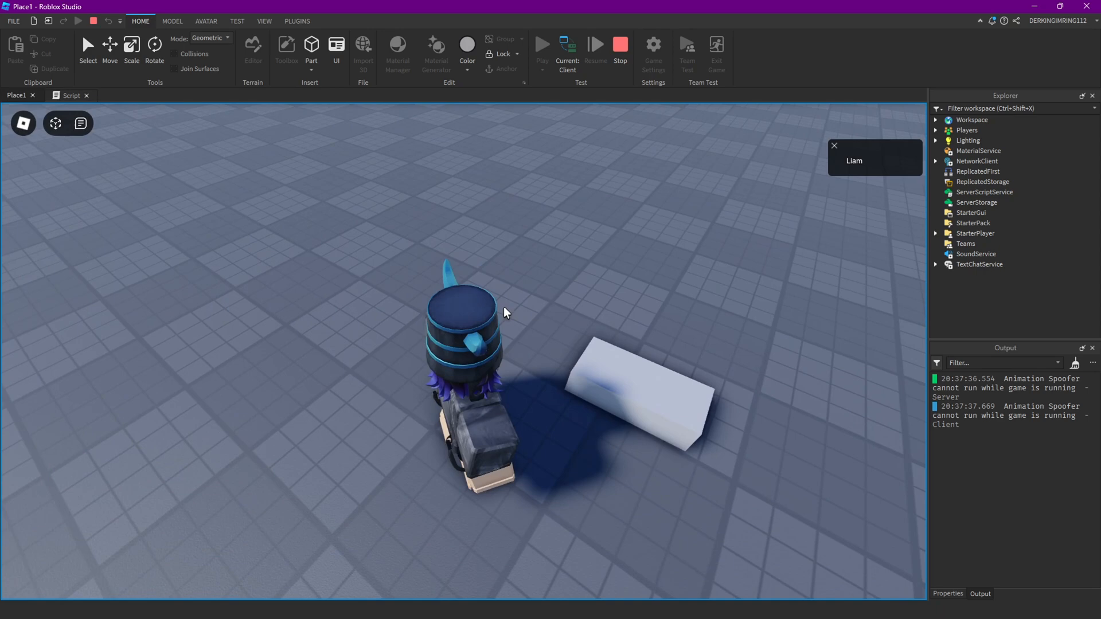
pyautogui.press('Escape')
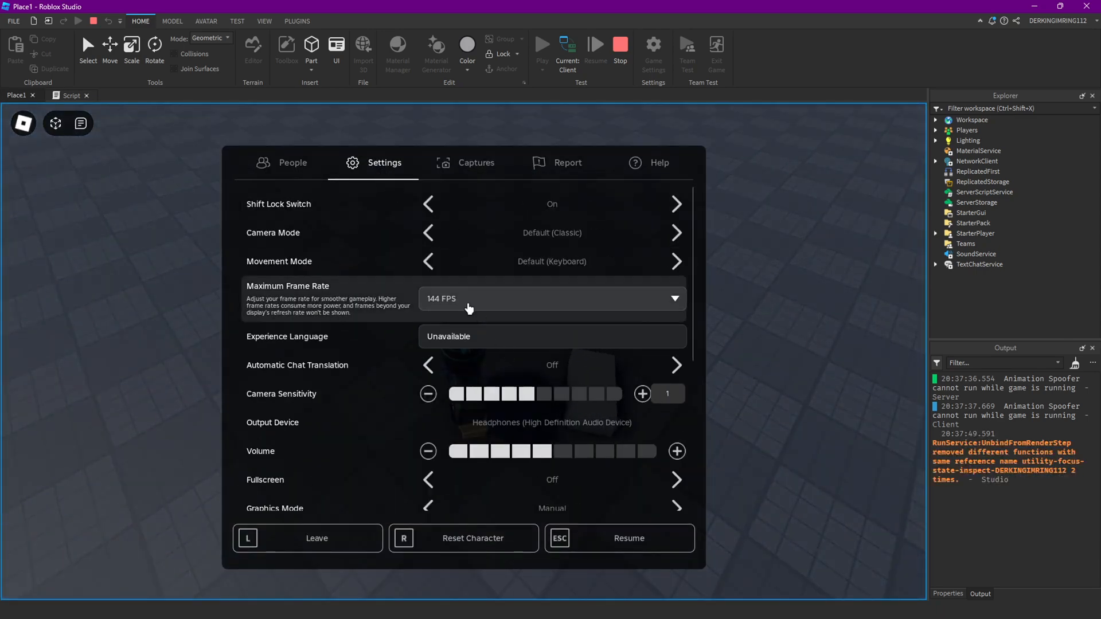
pyautogui.click(551, 298)
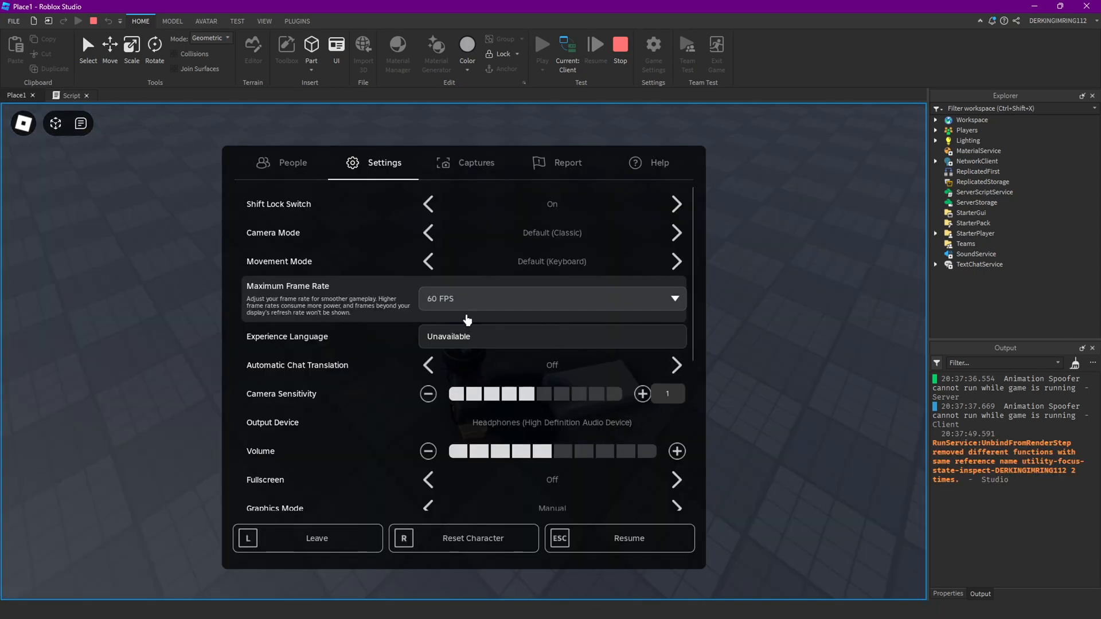
pyautogui.click(551, 298)
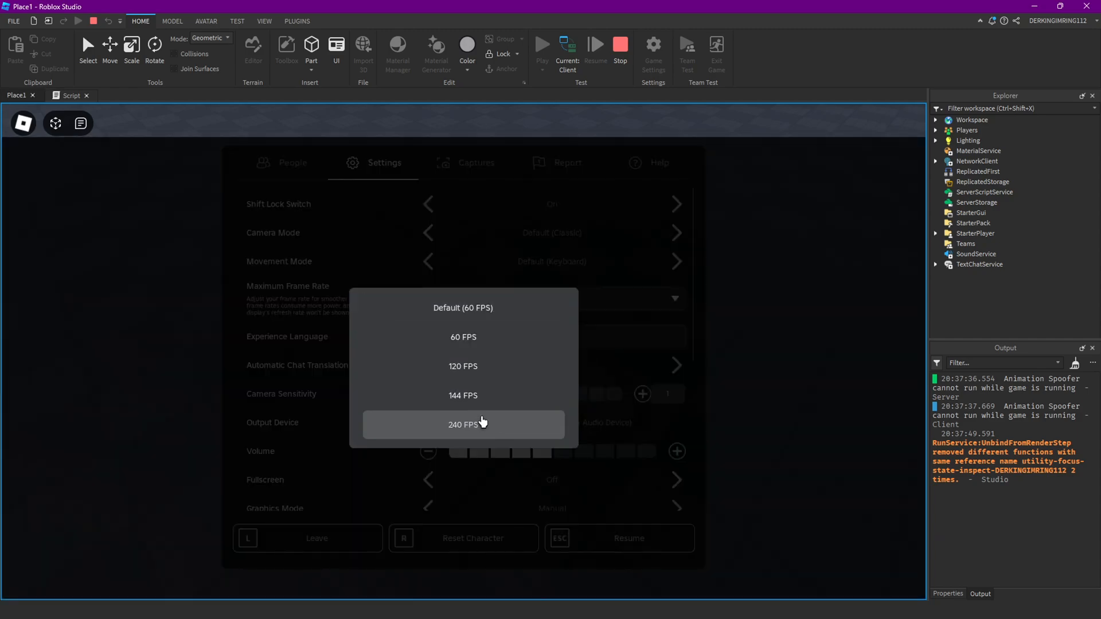
pyautogui.click(463, 425)
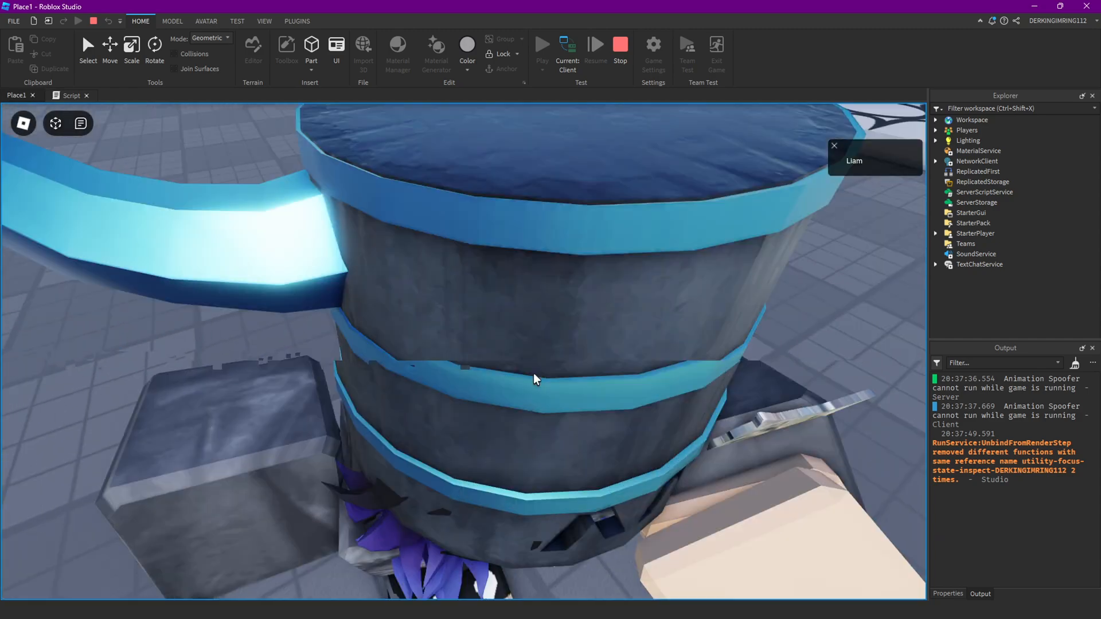
pyautogui.press('Escape')
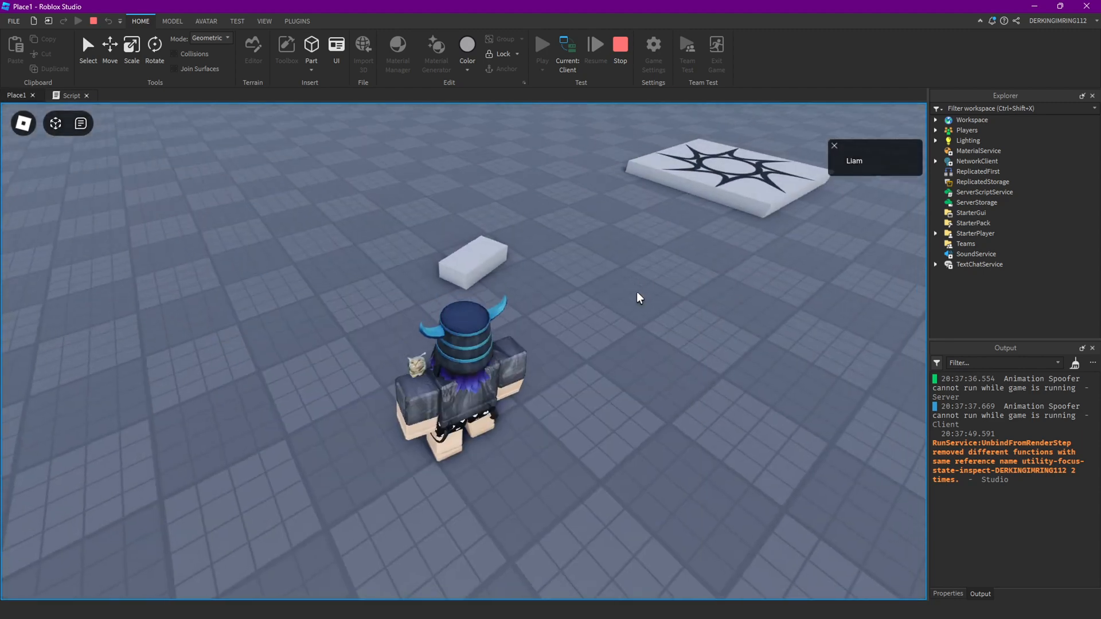
pyautogui.press('Escape')
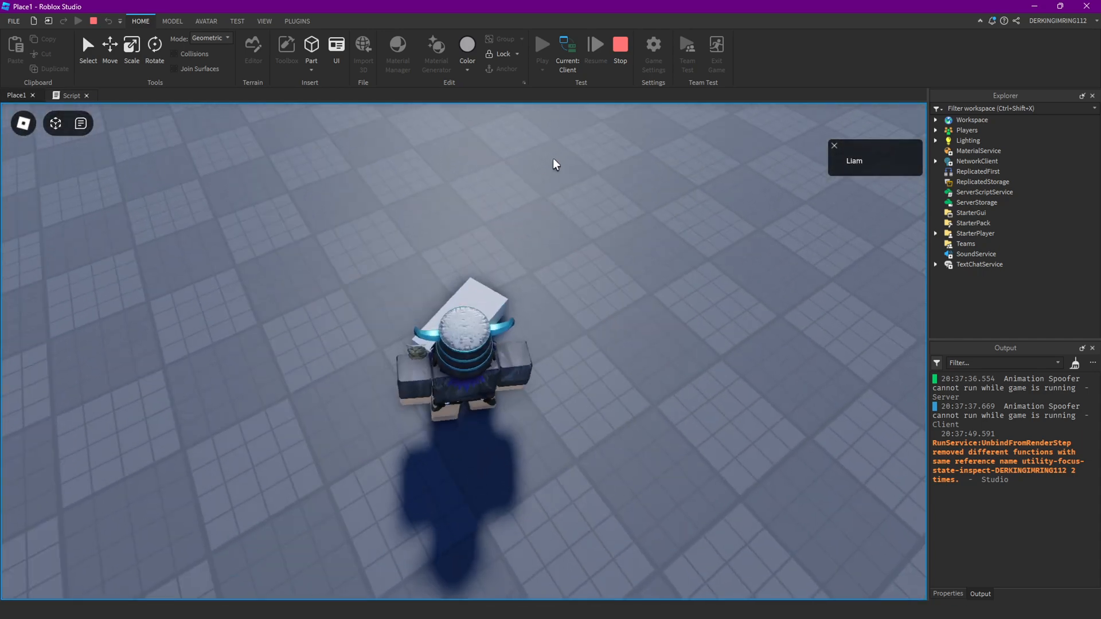
pyautogui.click(620, 46)
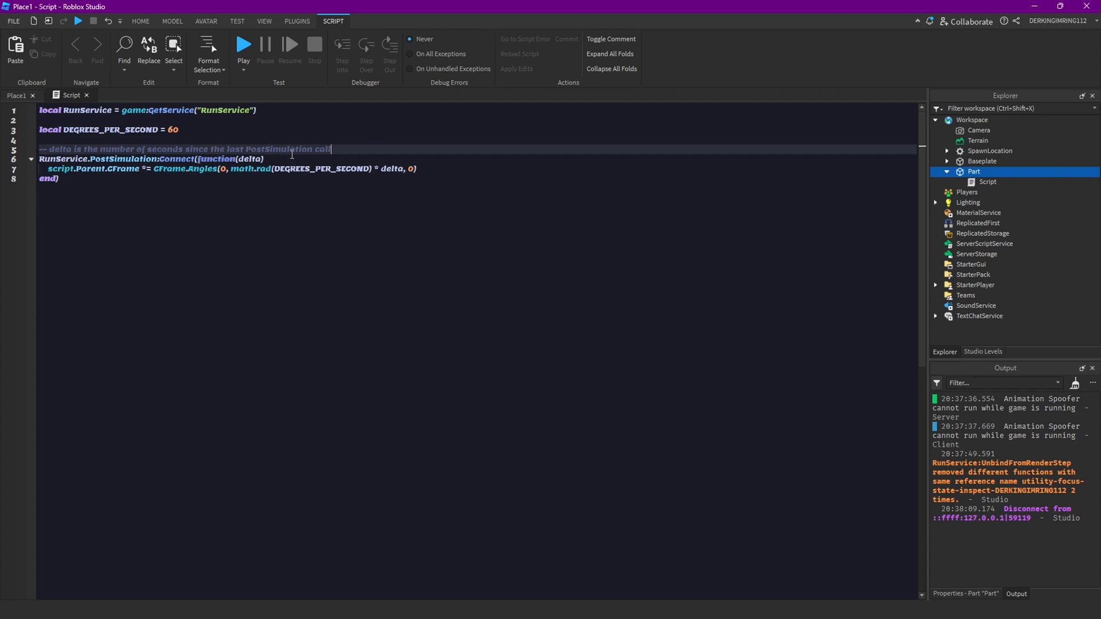
# Step: Select PostSimulation in the script and start a new playtest
pyautogui.doubleClick(123, 159)
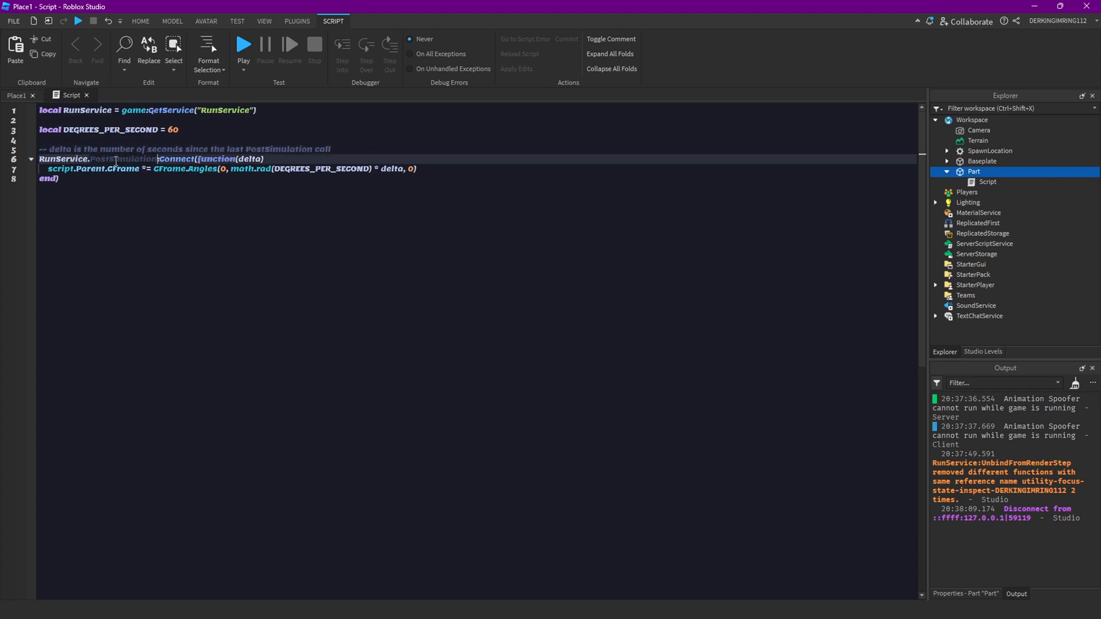
pyautogui.click(509, 180)
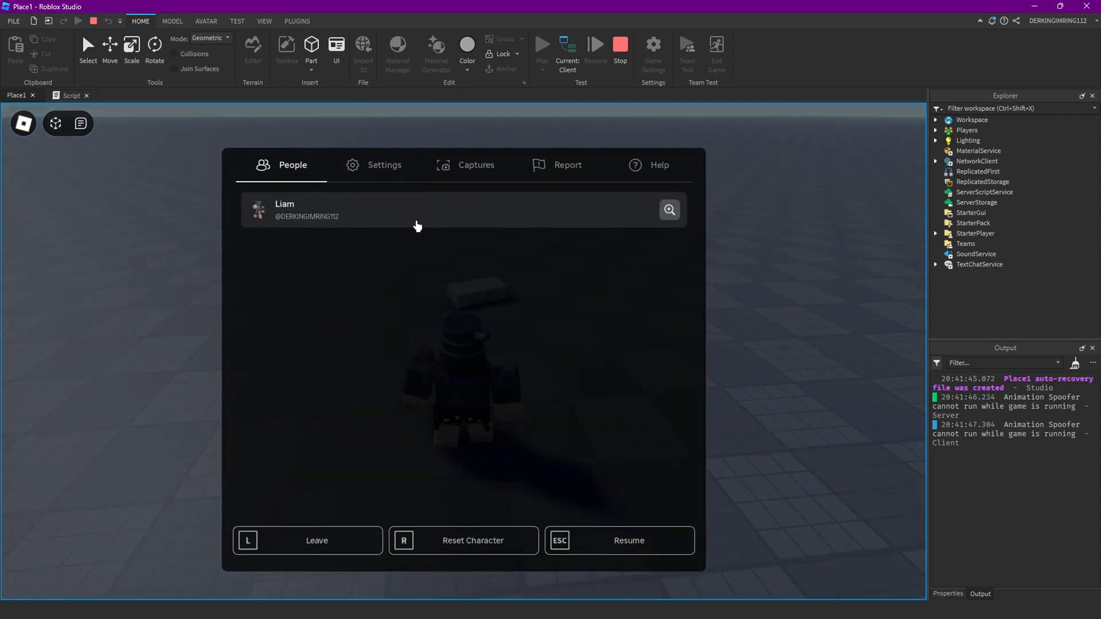
# Step: Resume from the in-game menu and stop the playtest
pyautogui.click(373, 165)
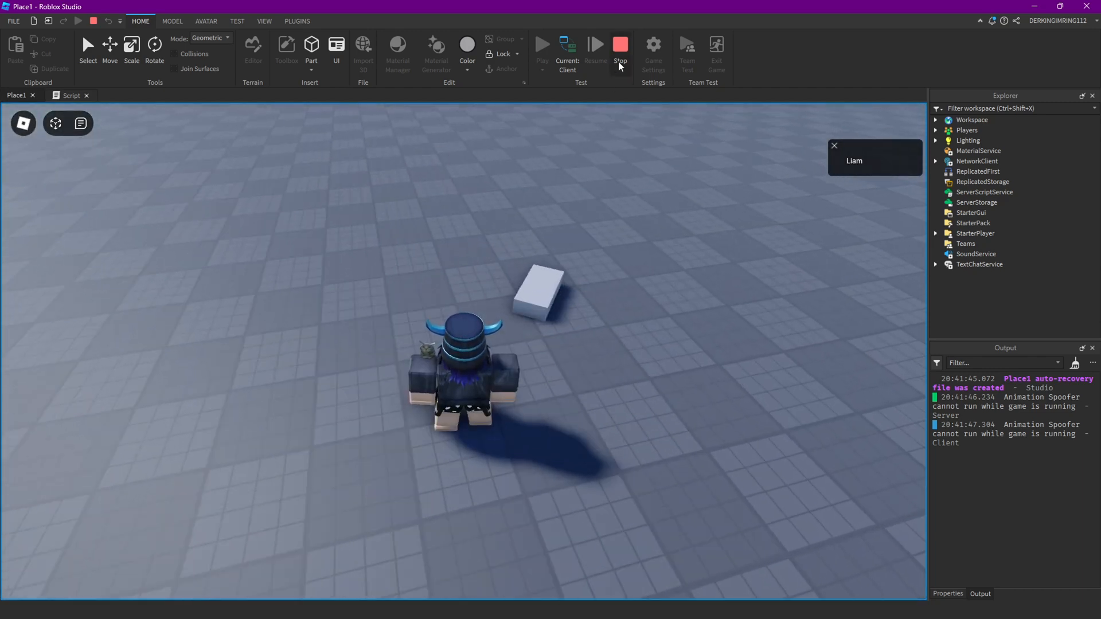
pyautogui.click(619, 50)
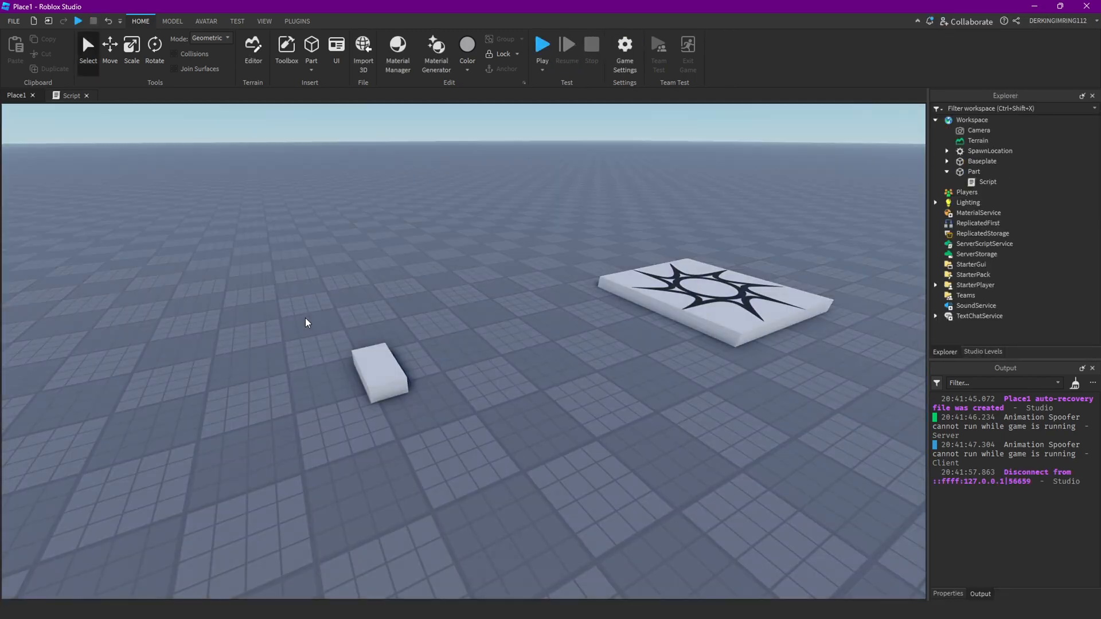